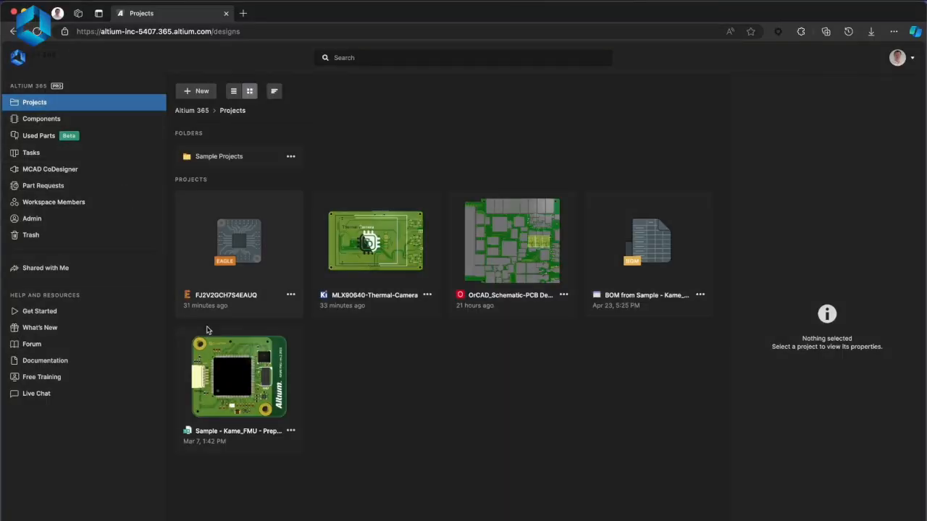
double_click(239, 377)
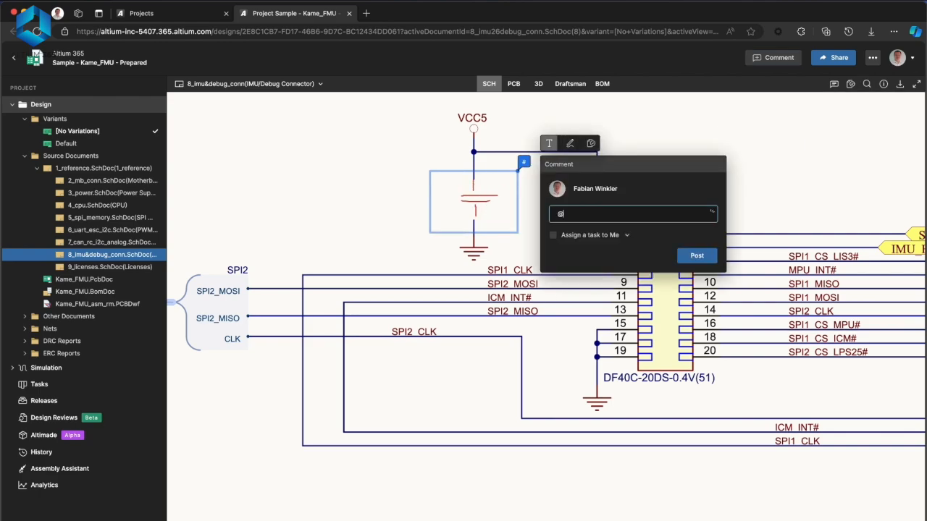
type("@Electrical Engineers add a 100nF cap")
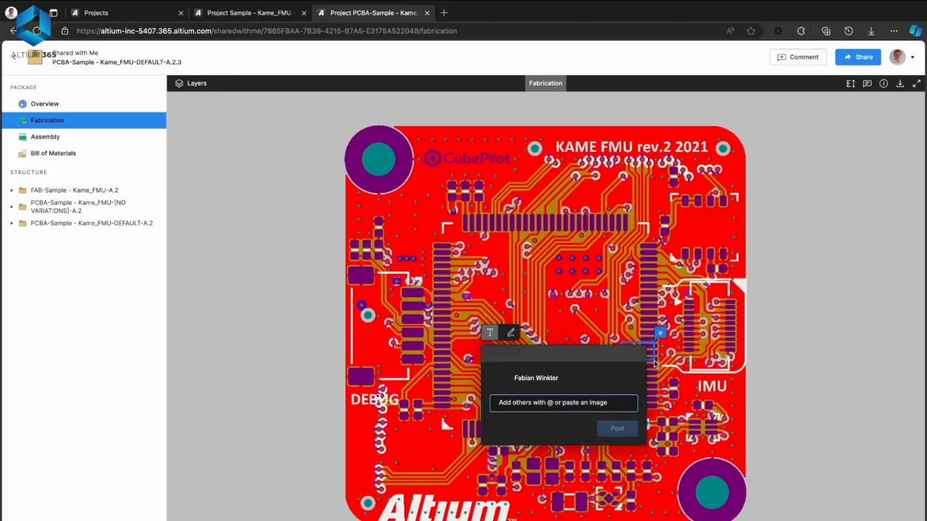
type("quite close to pad")
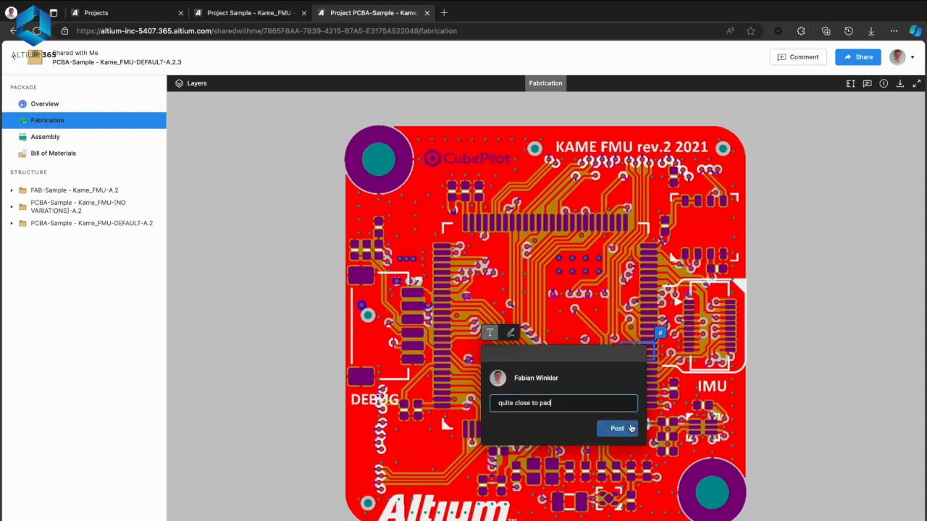
left_click(45, 137)
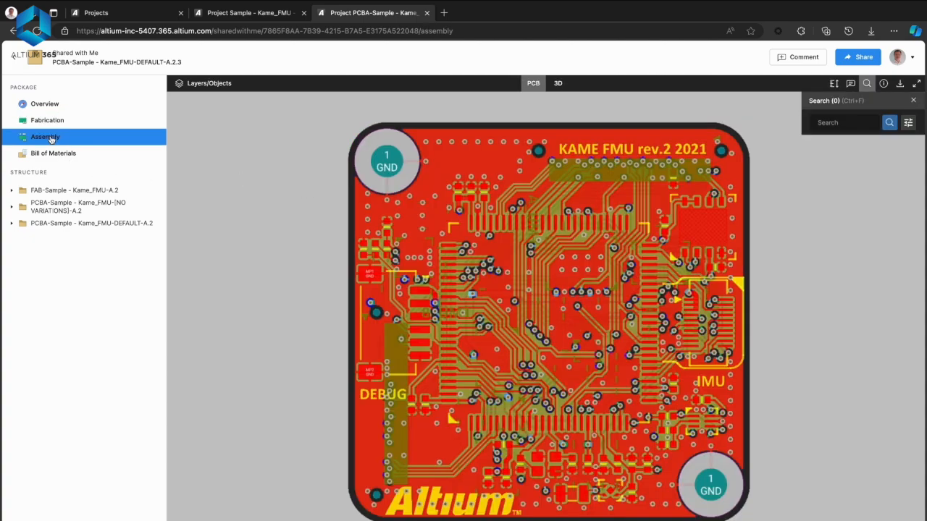
left_click(844, 121)
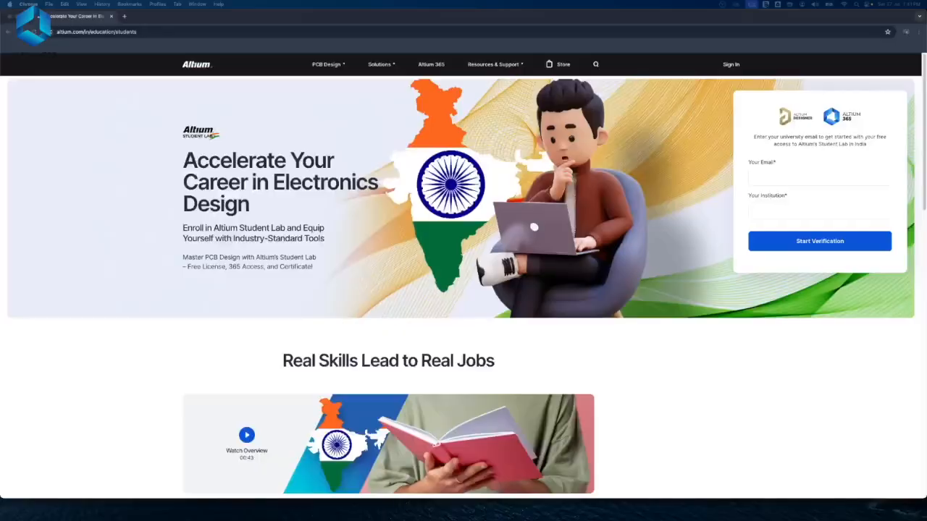
Step: Fill the Student Lab signup form with the university email and Kerala University as institution
scroll("down", 3)
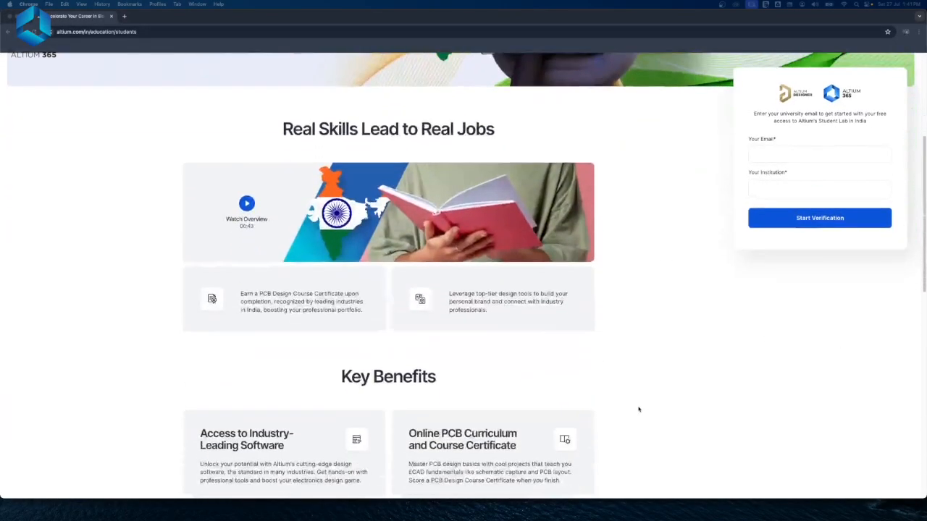
scroll("down", 3)
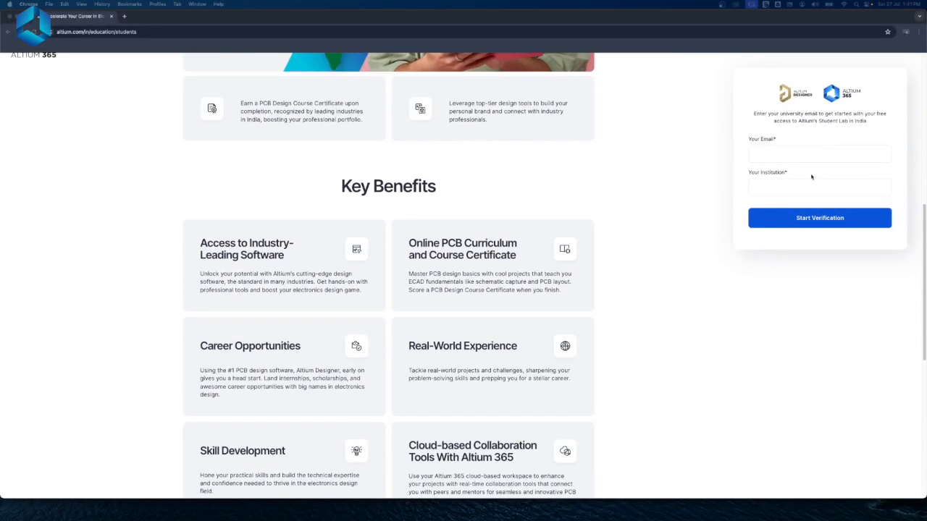
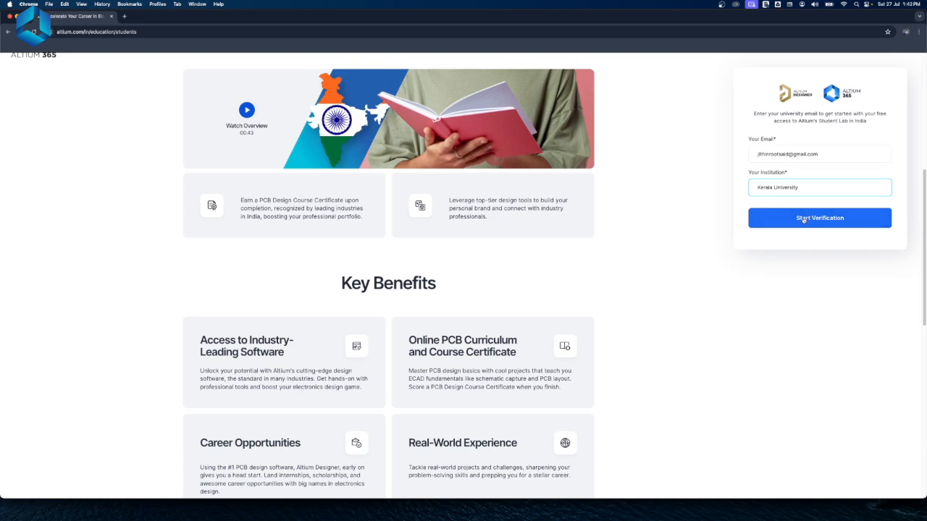
Step: Start verification and choose University of Kerala, reaching its institutional login page
left_click(819, 218)
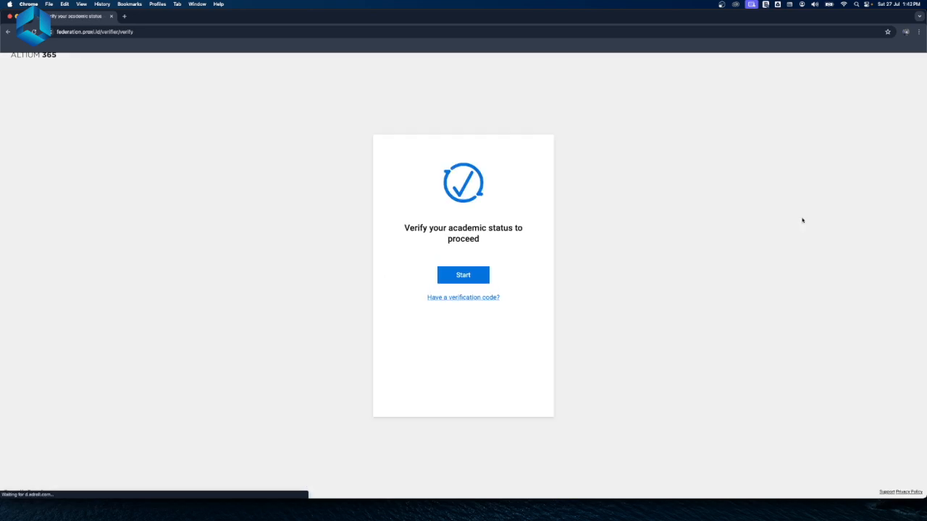
left_click(463, 274)
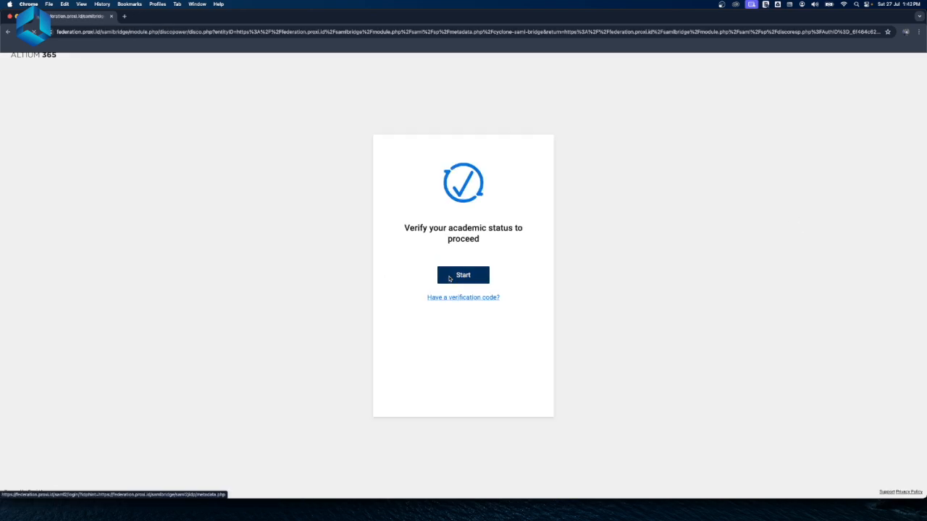
left_click(463, 274)
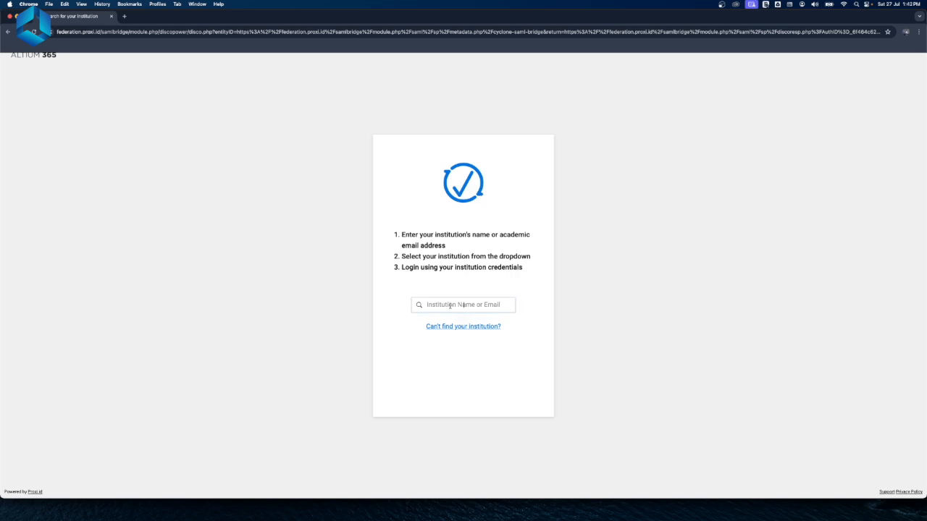
type("Kerala")
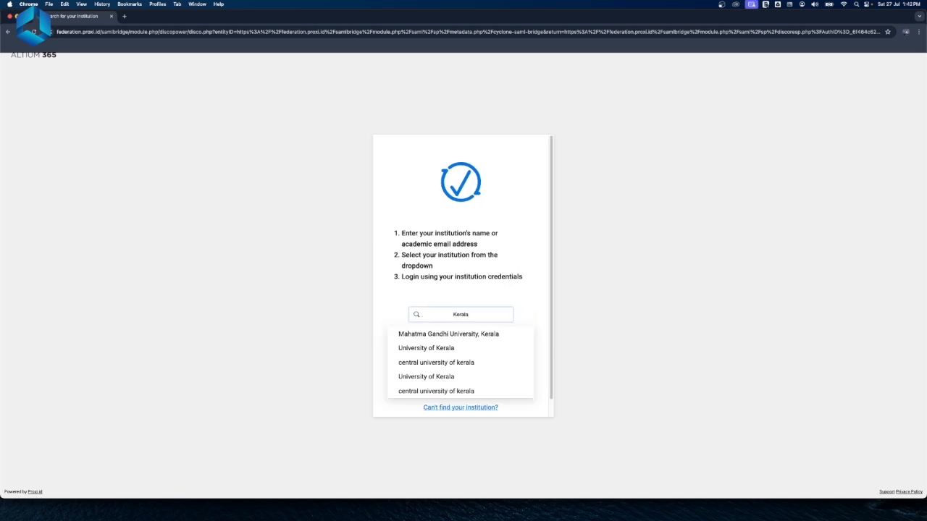
mouse_move(426, 348)
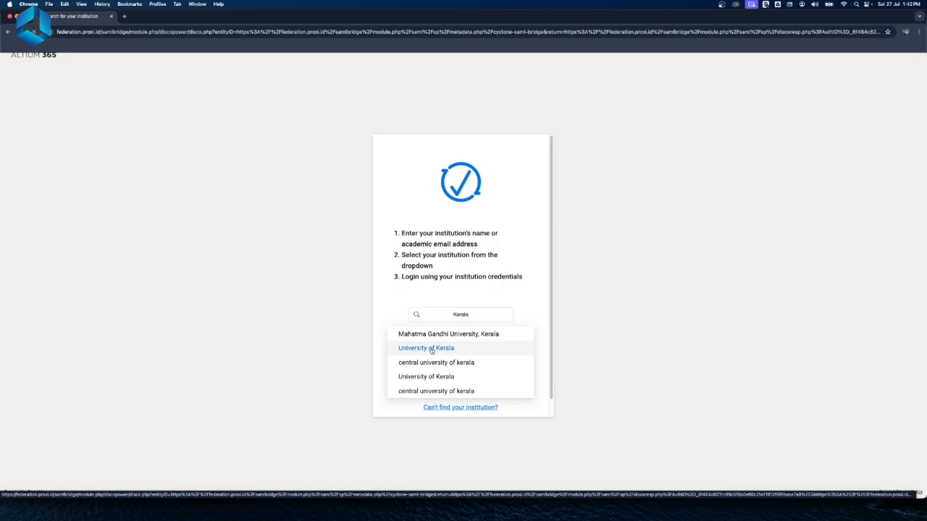
left_click(426, 348)
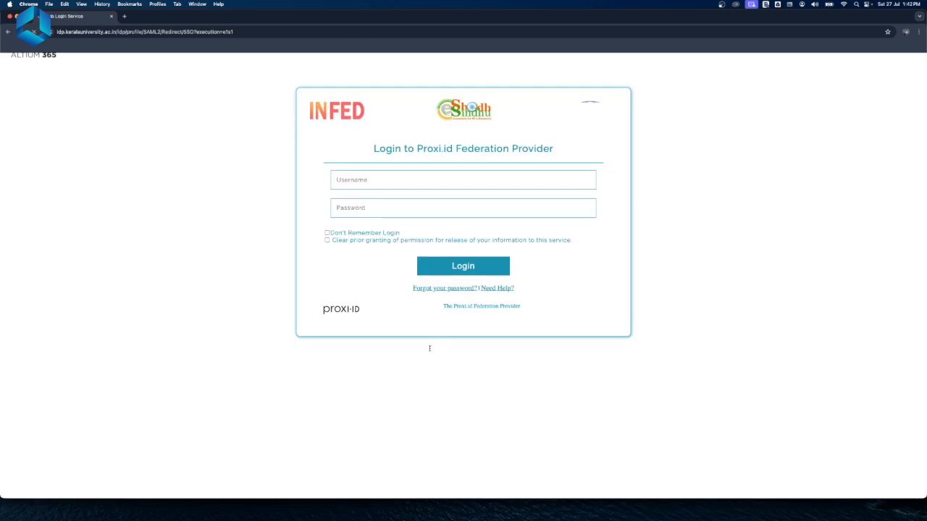